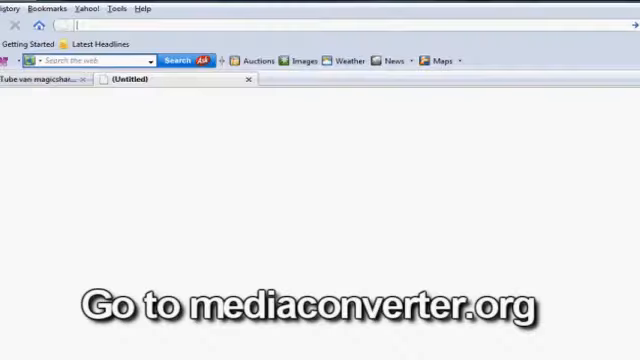
# Load mediaconverter.org in Firefox to reach the conversion wizard.
pyautogui.write('mediaconverter.org')
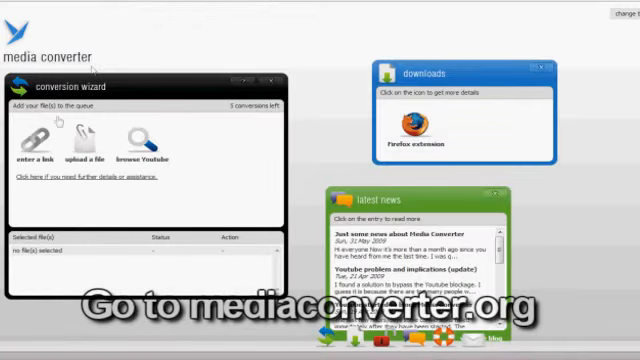
# Search YouTube for 'Miley Cyrus 7 things' to find the video.
pyautogui.click(37, 135)
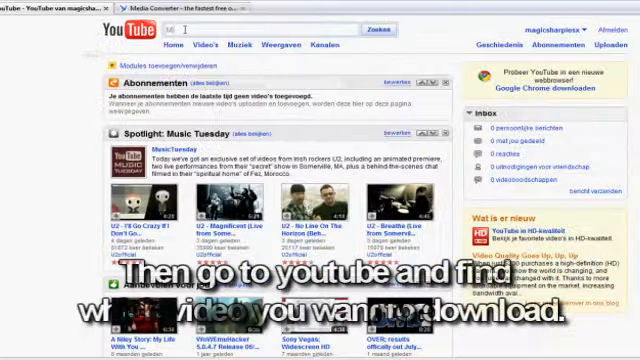
pyautogui.write('Miley Cyrus 7 things')
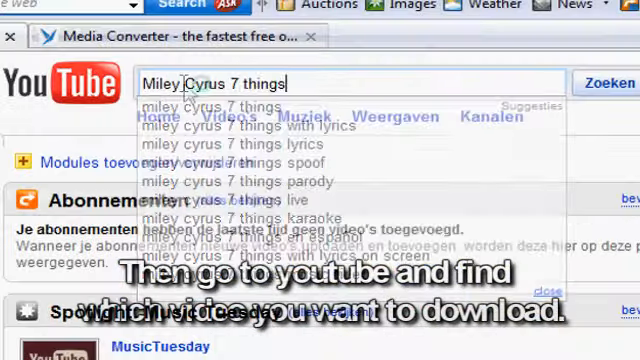
pyautogui.click(606, 83)
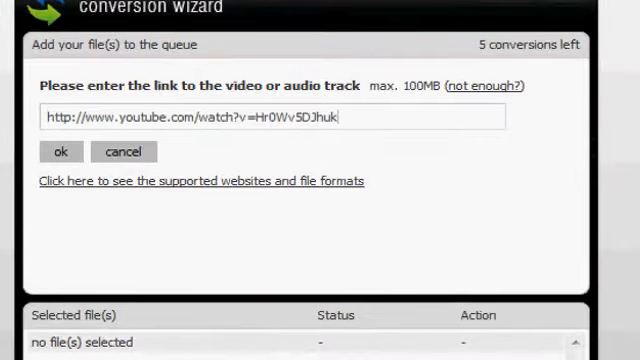
# Confirm the YouTube link, choose WMV output, and start the conversion.
pyautogui.click(62, 151)
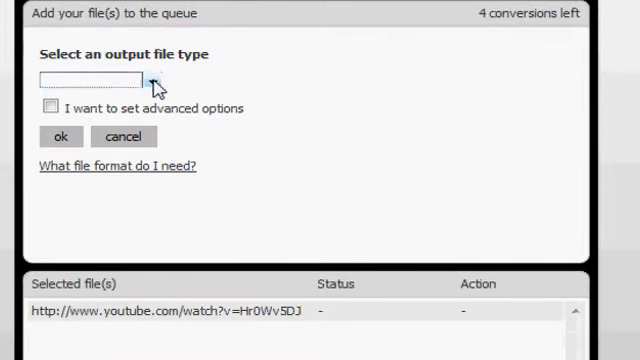
pyautogui.click(60, 137)
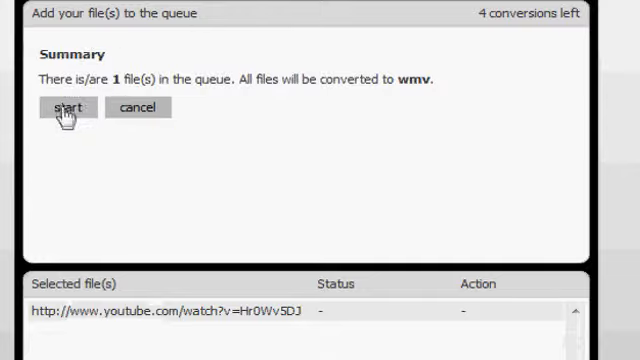
pyautogui.click(65, 108)
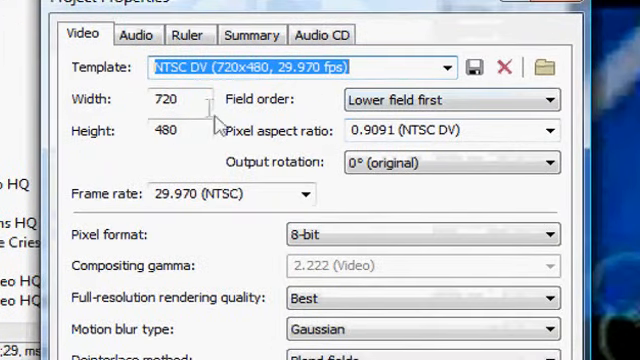
# Set the project video Width to 640 and Height to 360.
pyautogui.write('640')
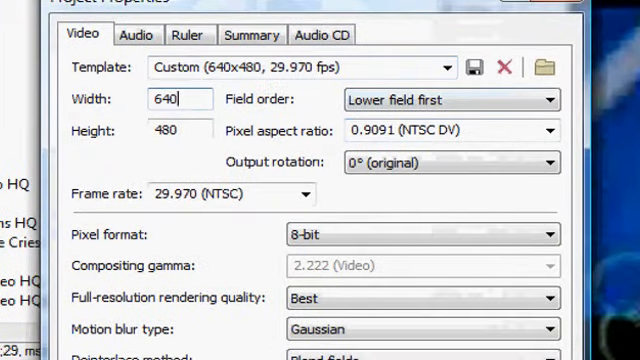
pyautogui.write('360')
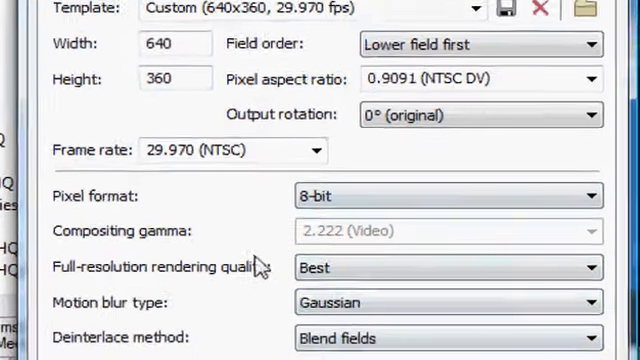
pyautogui.scroll(-3)
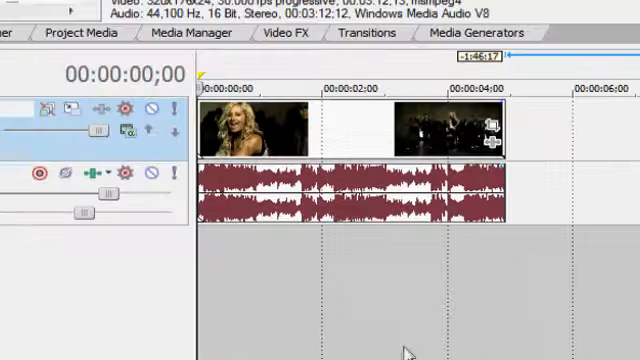
# Apply Cookie Cutter from Video FX to the music video clip.
pyautogui.press('ctrl+u')
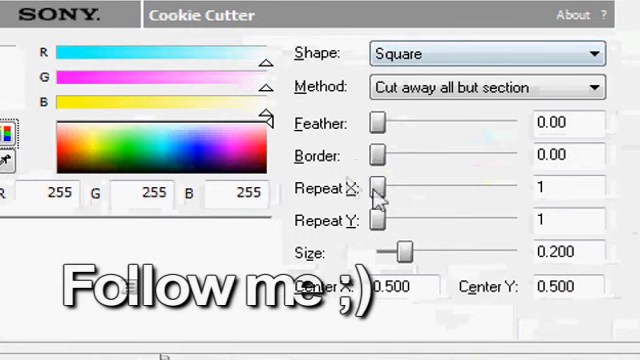
# Repeat the Cookie Cutter square 10 times, pick a cut-away method, and shrink size to ~0.49.
pyautogui.moveTo(378, 187); pyautogui.dragTo(515, 187)
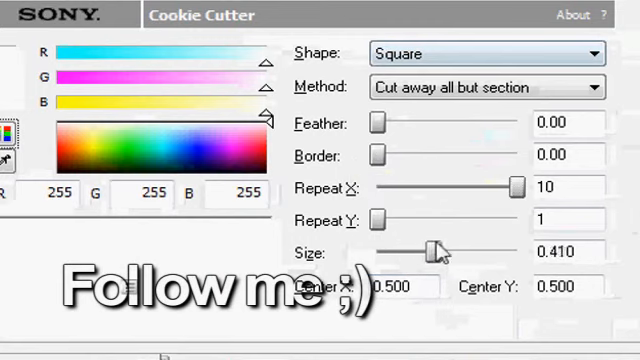
pyautogui.click(487, 88)
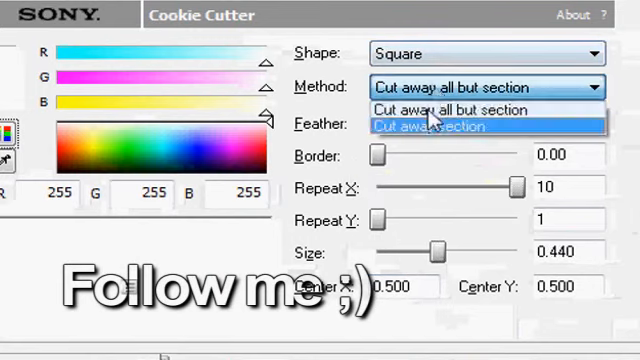
pyautogui.click(430, 126)
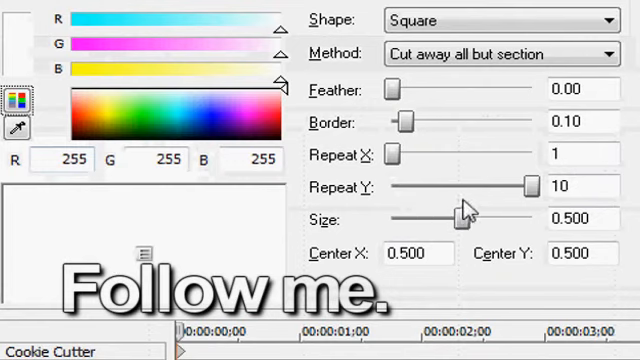
pyautogui.moveTo(465, 213); pyautogui.dragTo(458, 215)
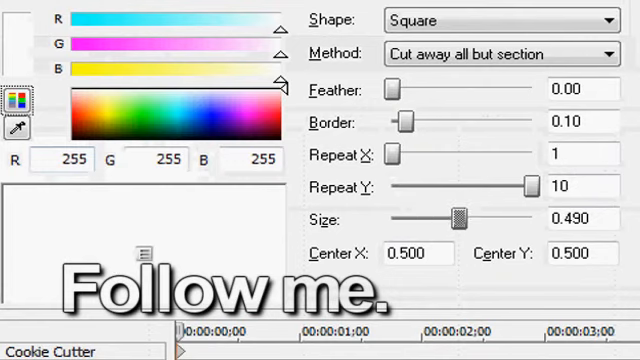